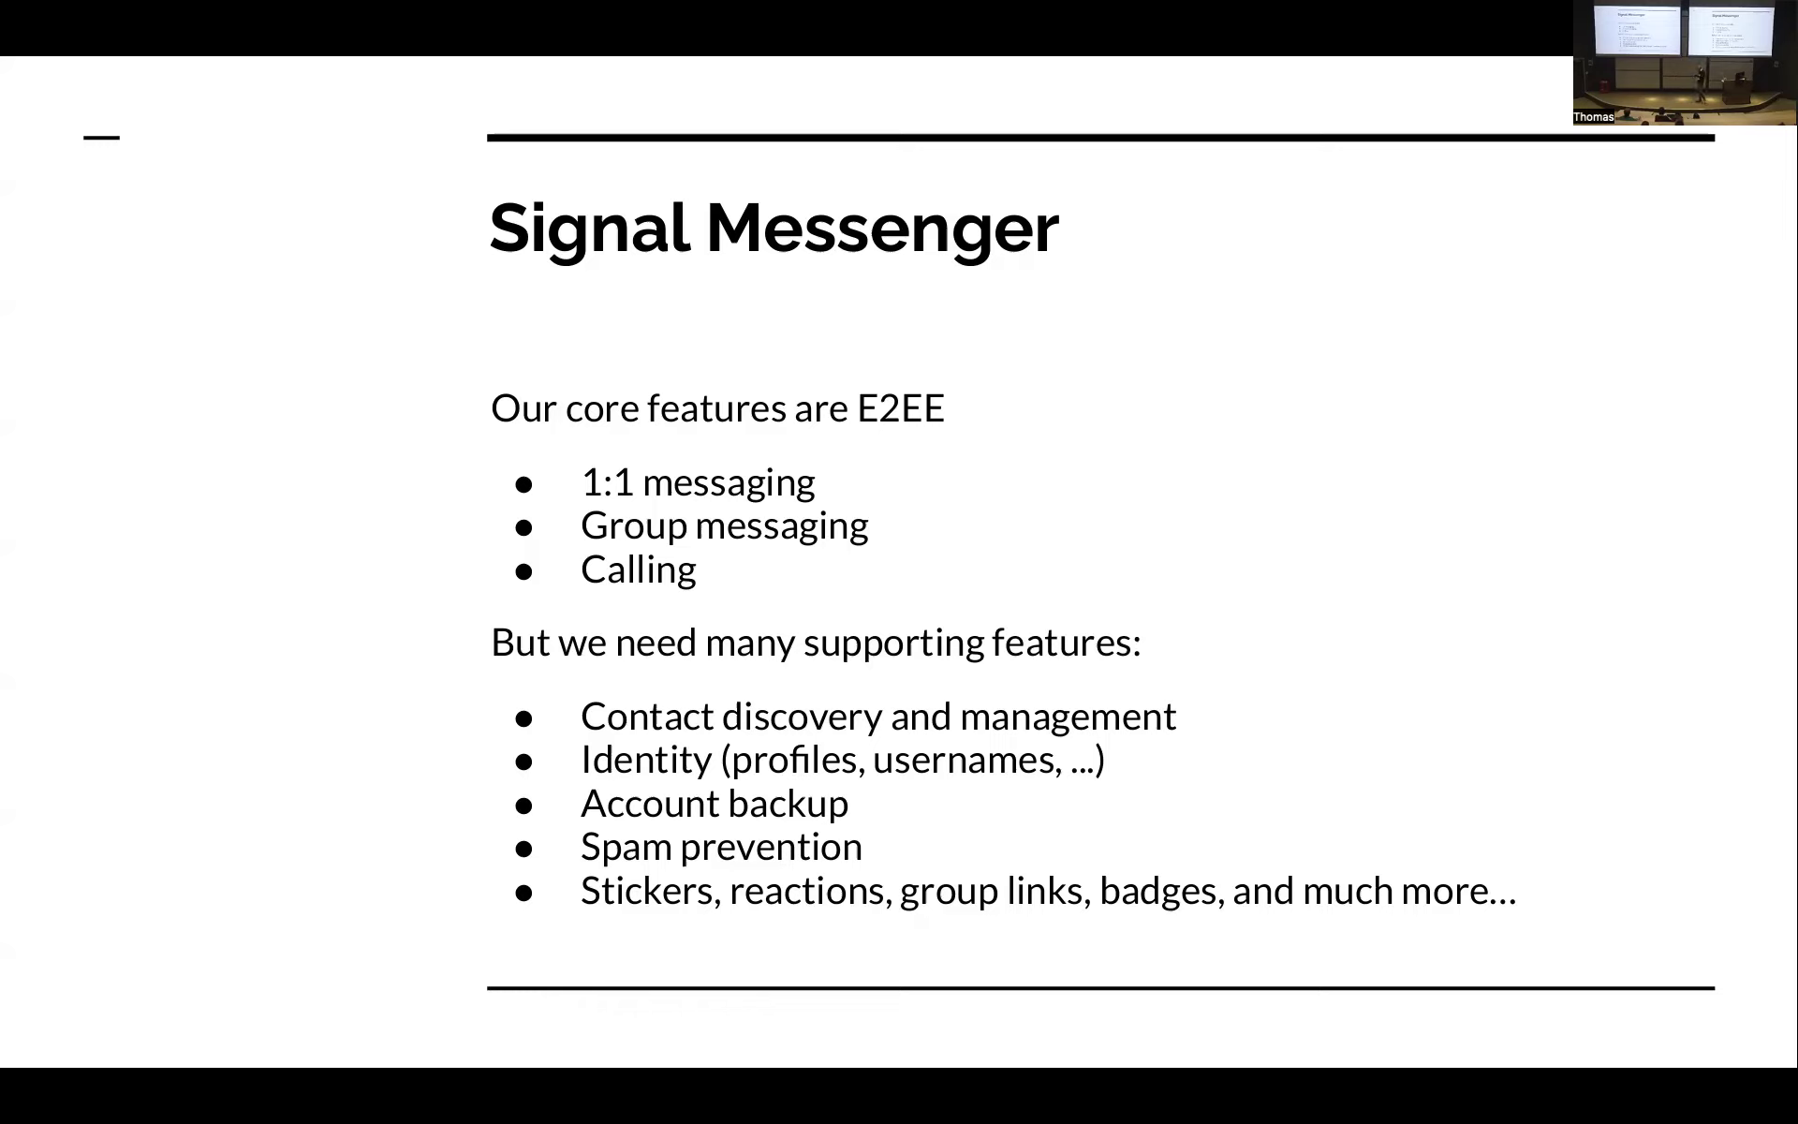
{"action": "key", "text": "Right"}
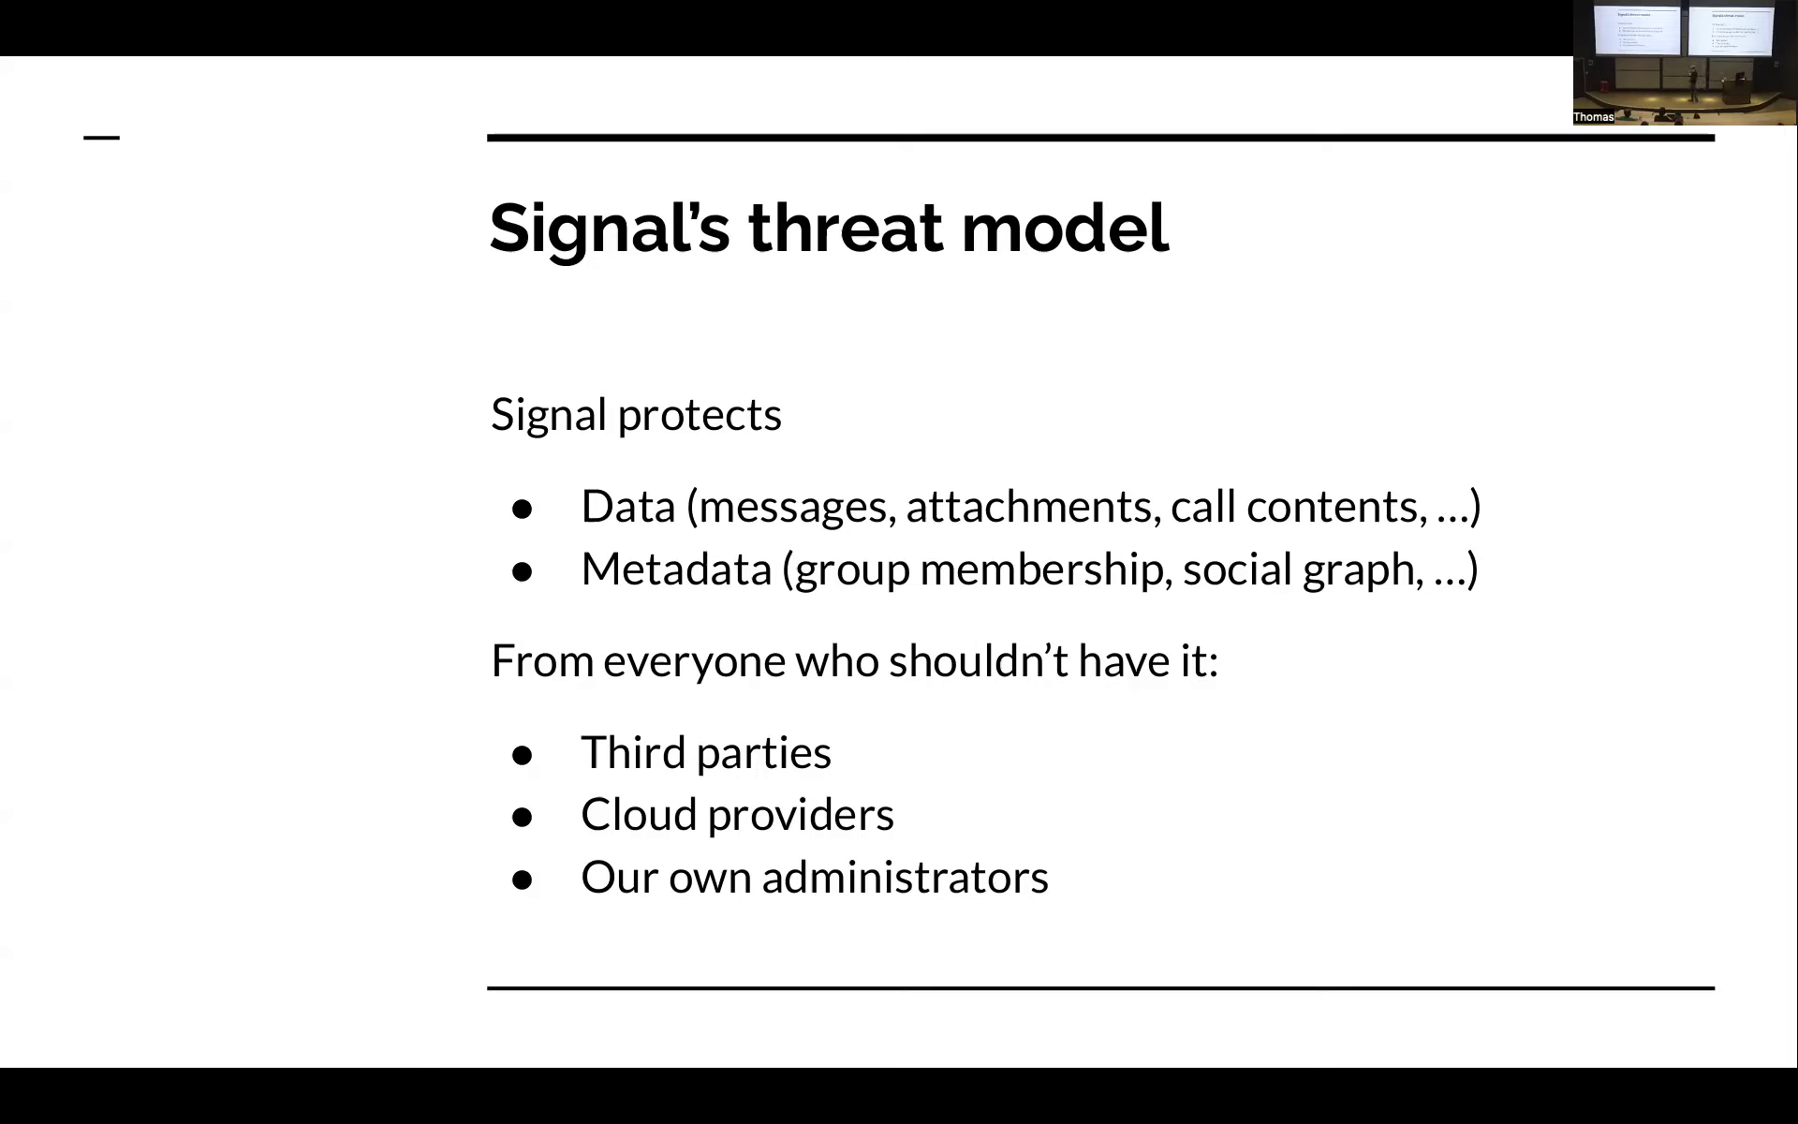
{"action": "key", "text": "Right"}
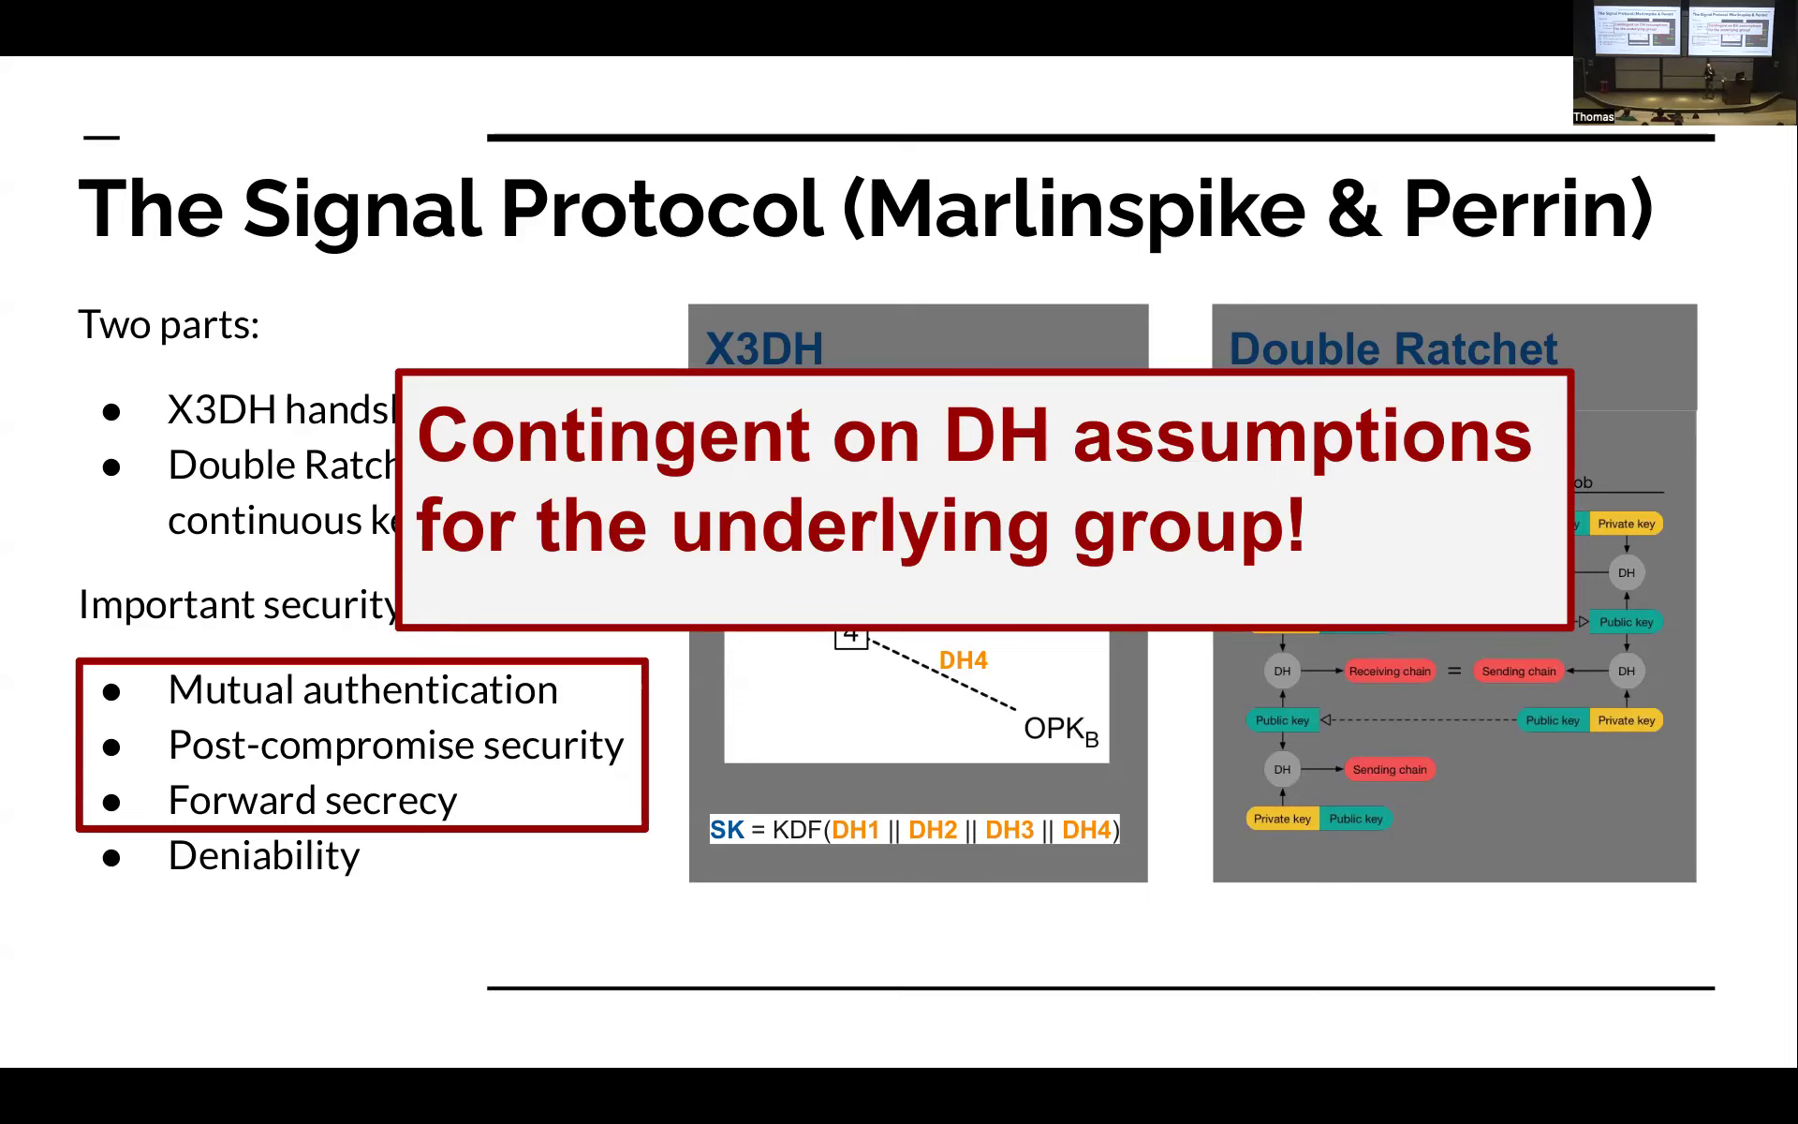
{"action": "key", "text": "Right"}
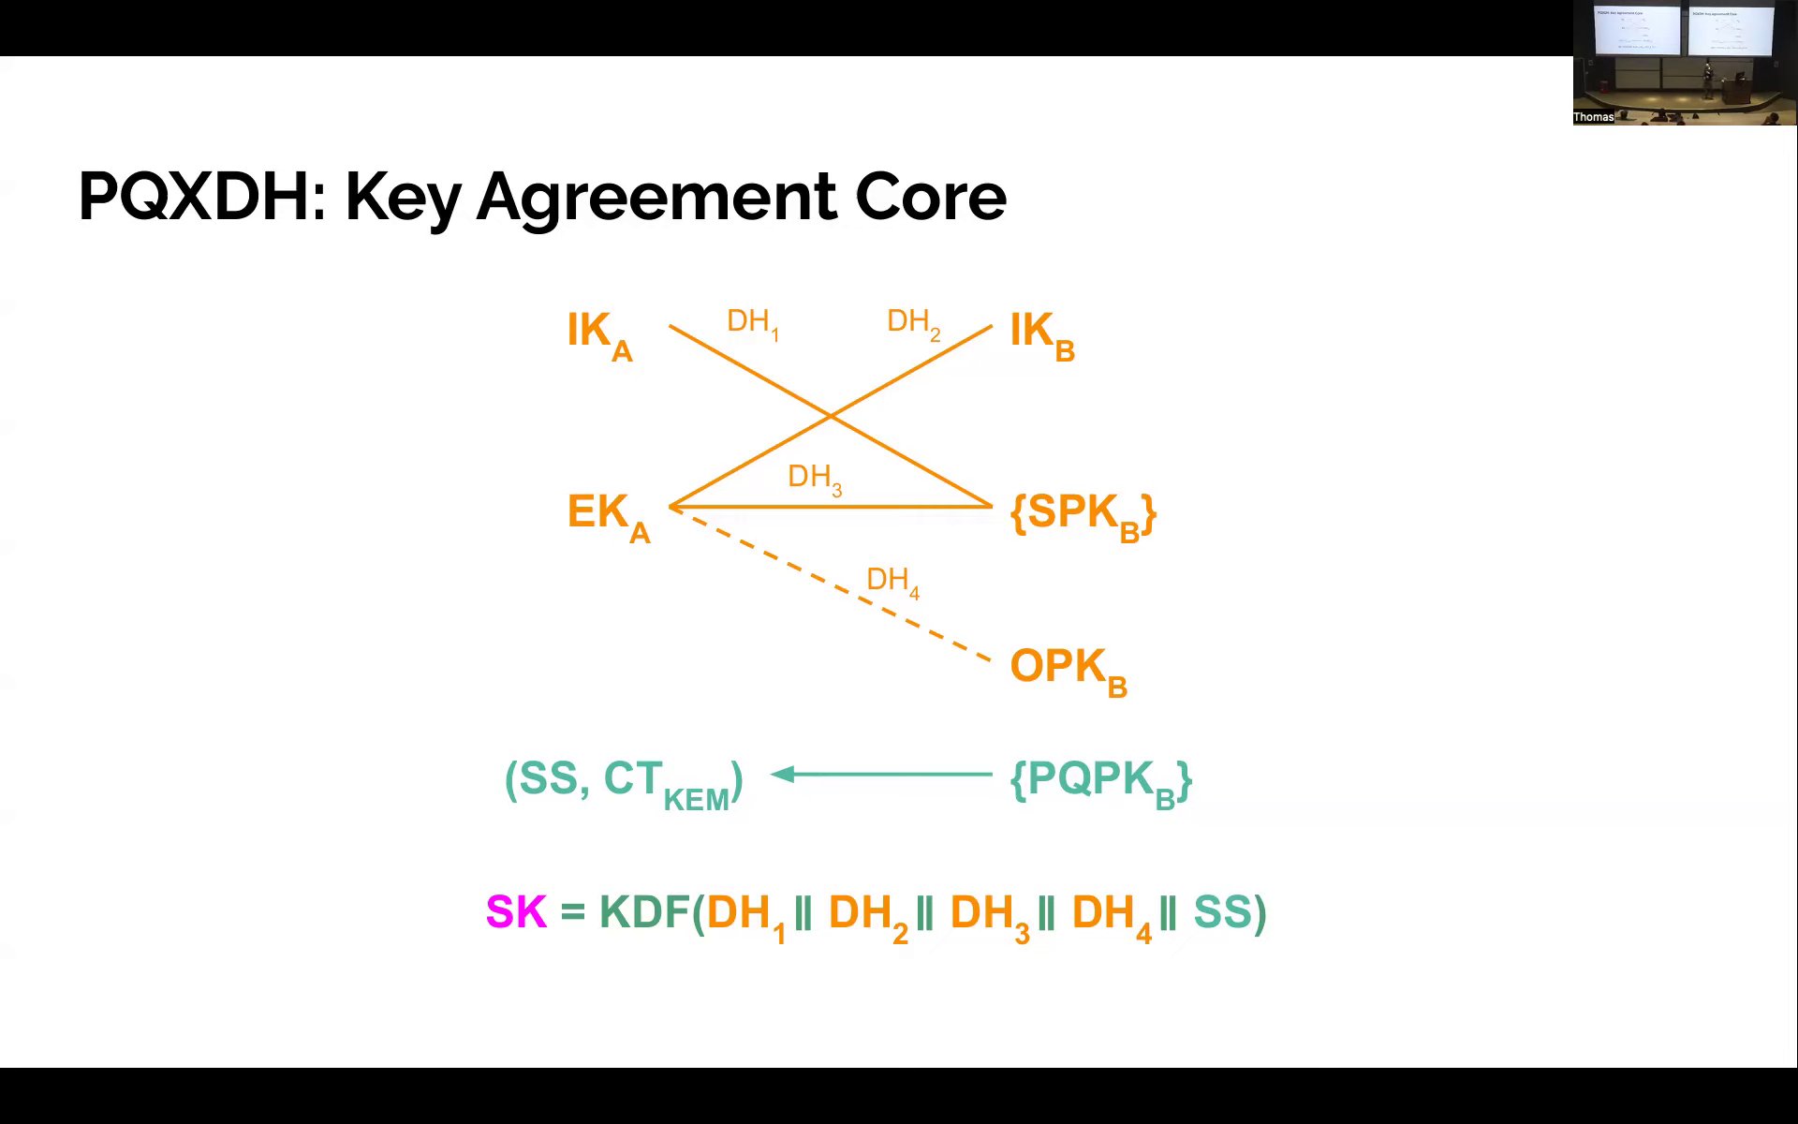
{"action": "key", "text": "Right"}
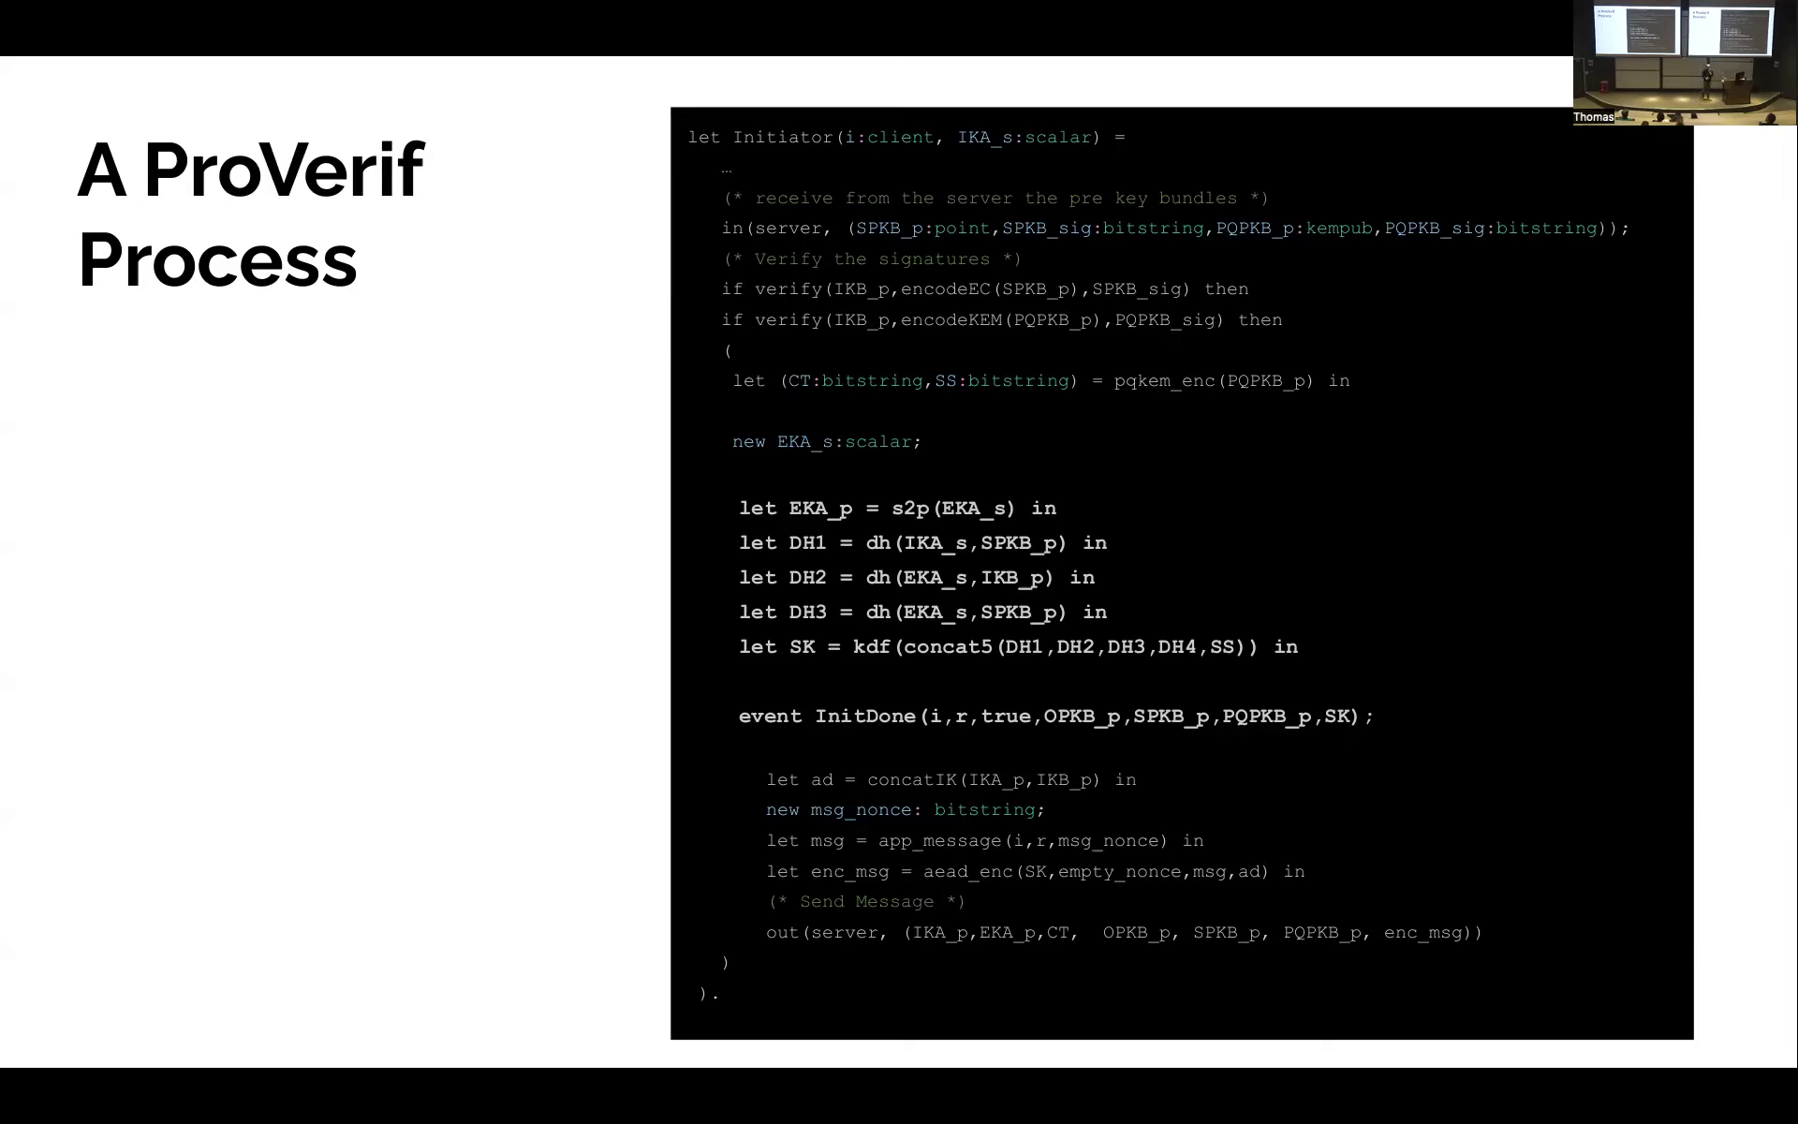
{"action": "key", "text": "Right"}
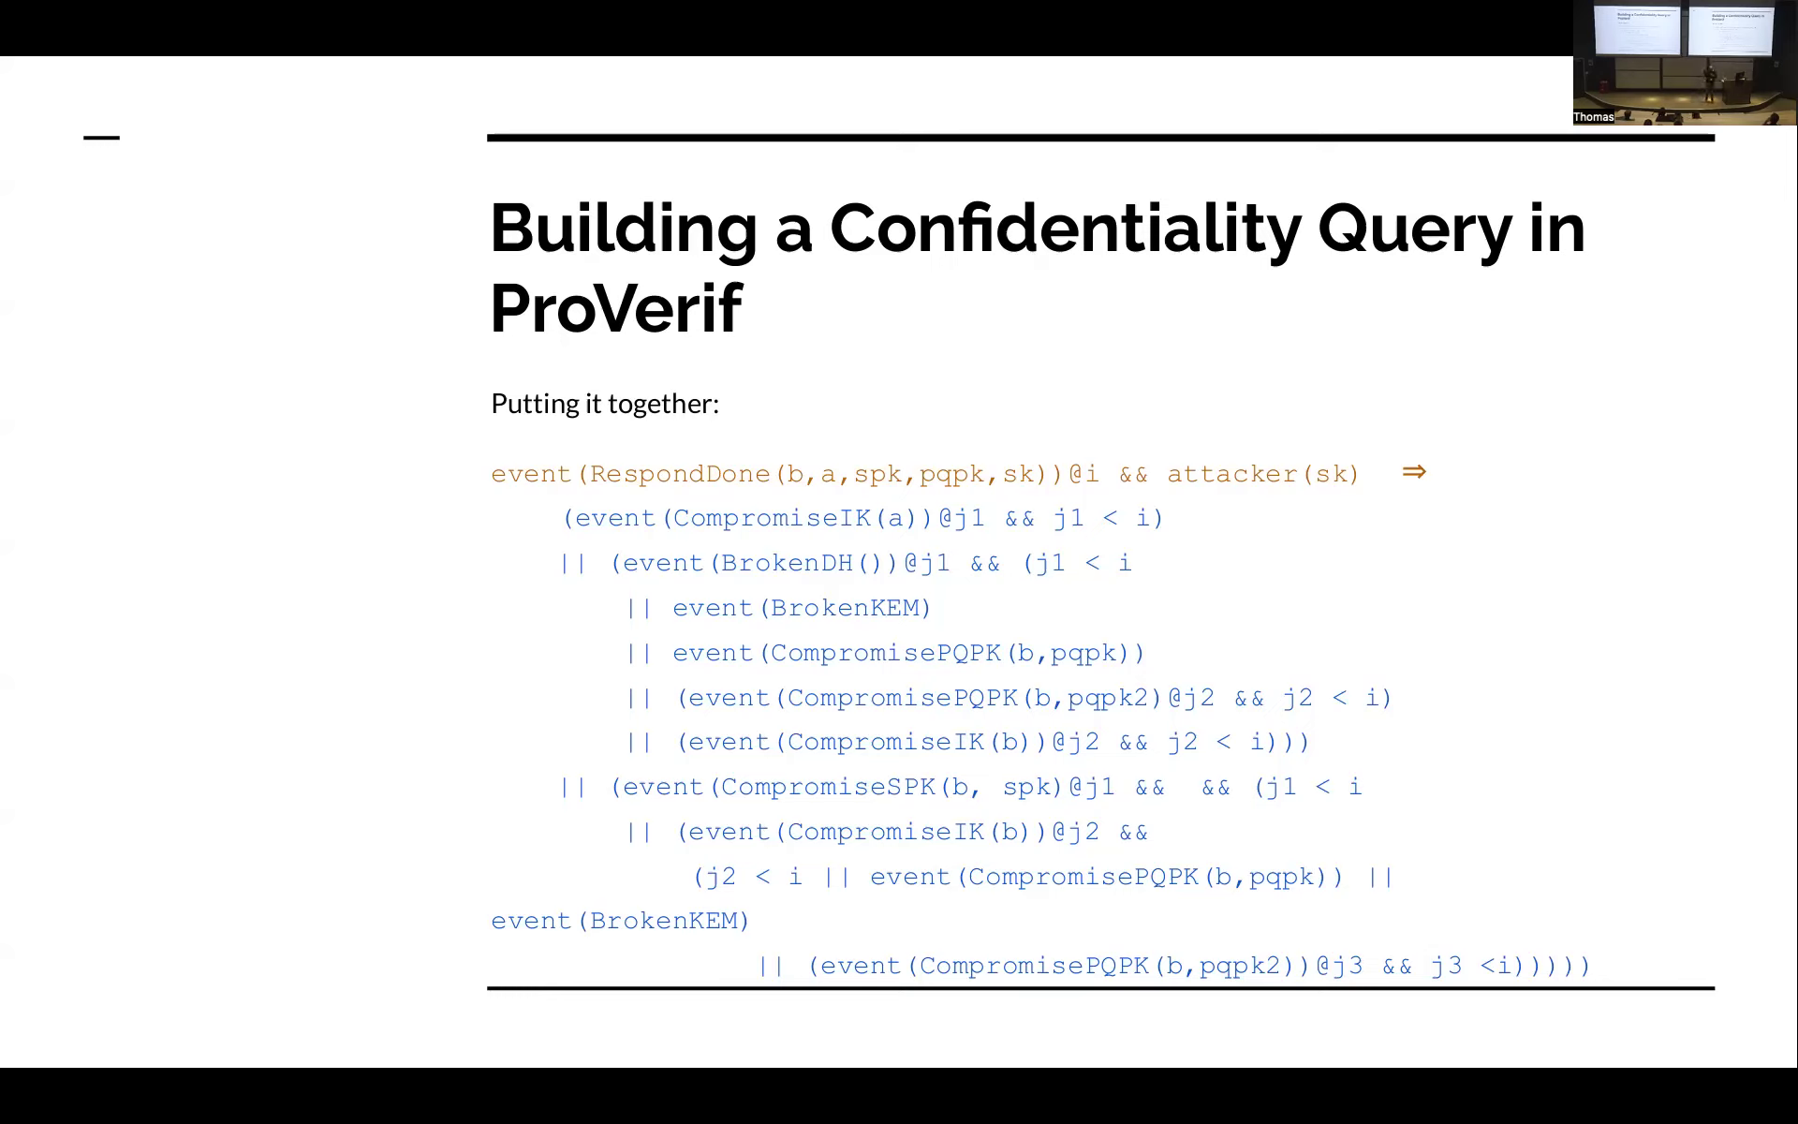
{"action": "key", "text": "Right"}
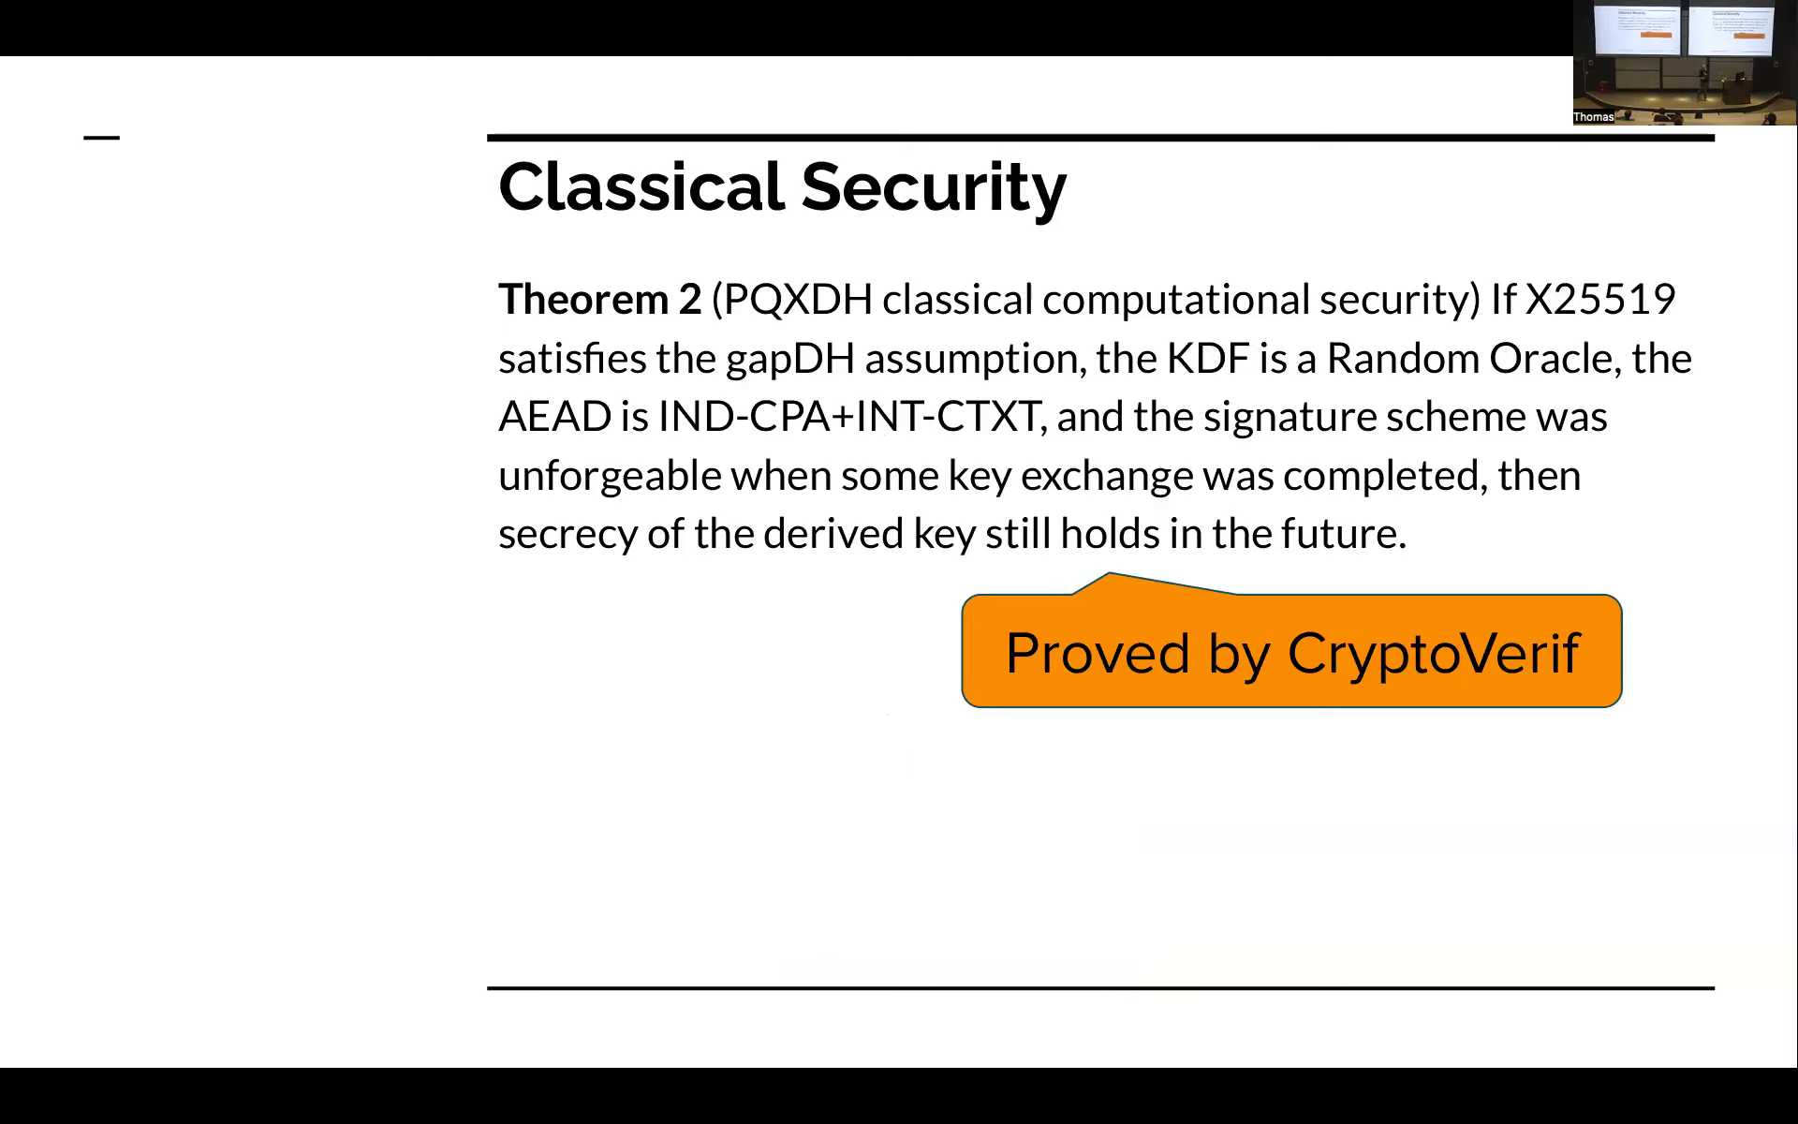
{"action": "key", "text": "Right"}
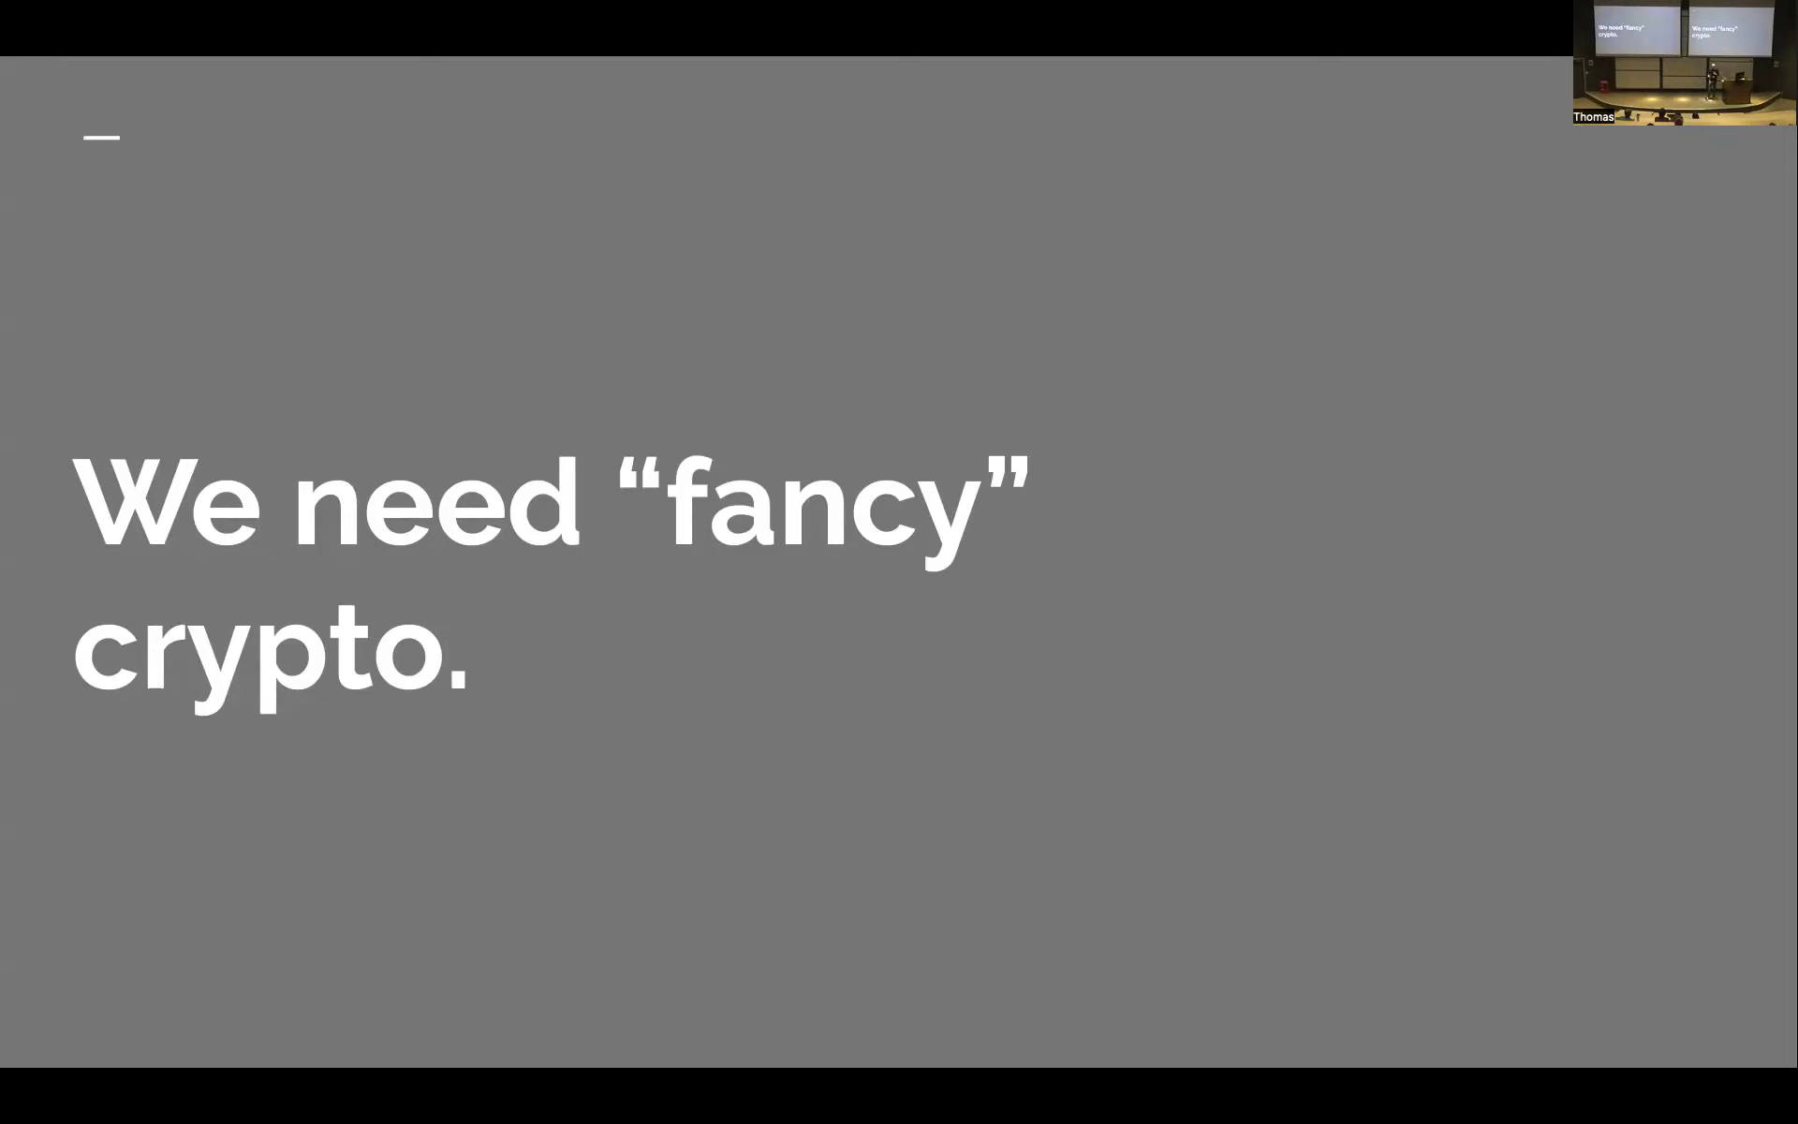
{"action": "key", "text": "Right"}
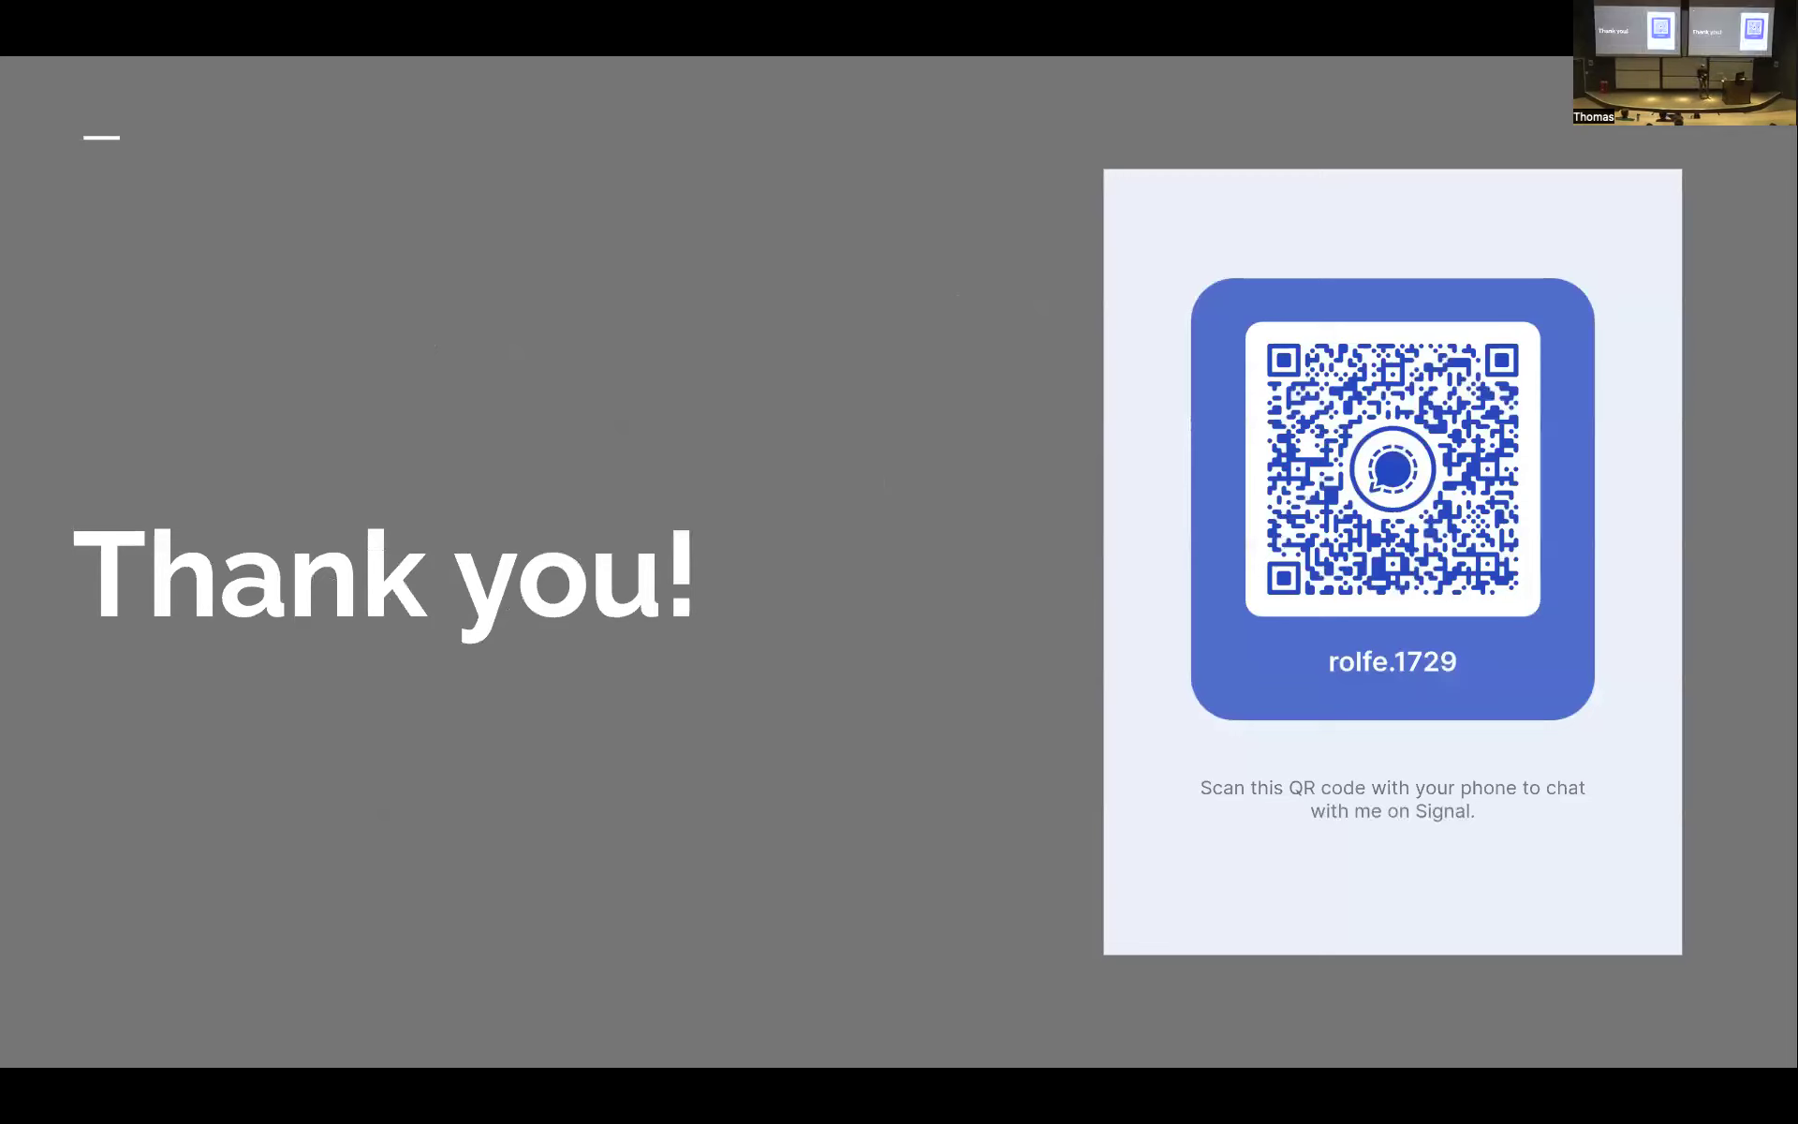